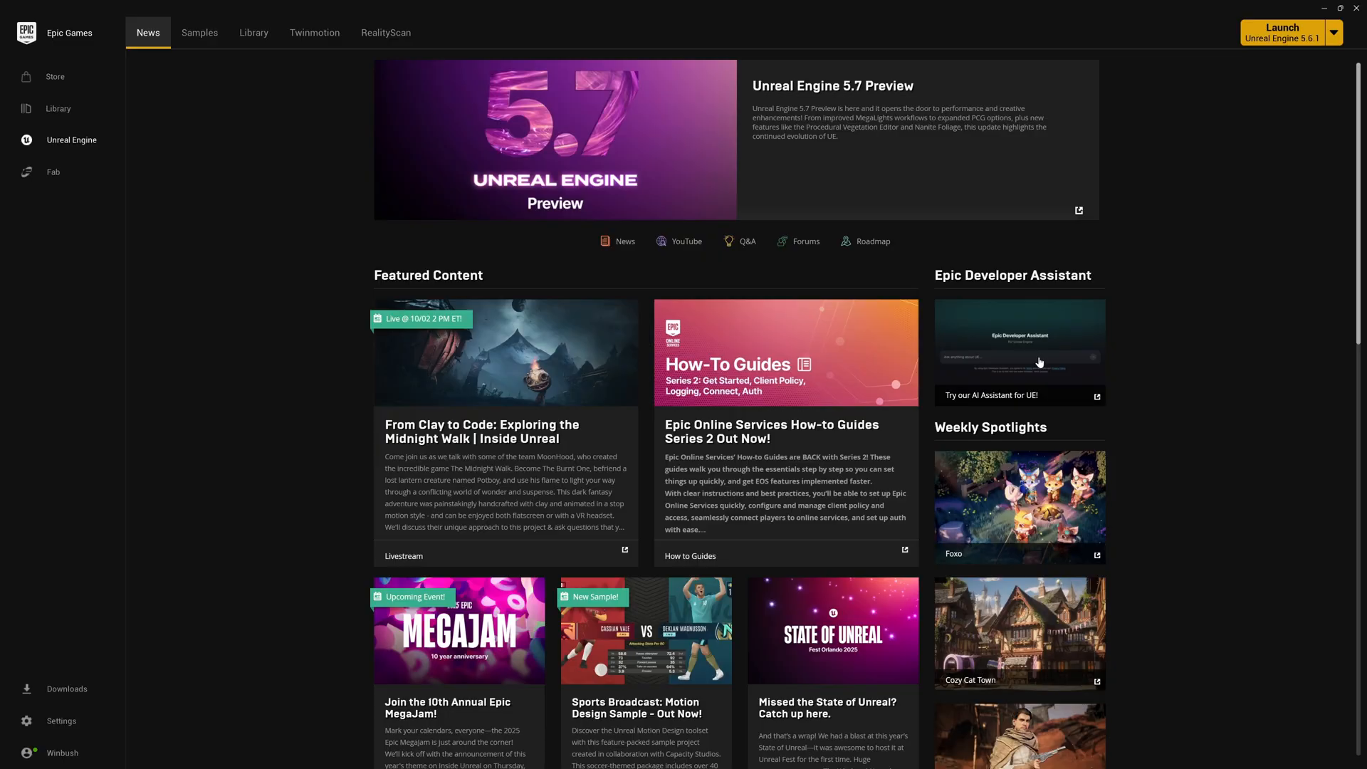
pyautogui.moveTo(1065, 275)
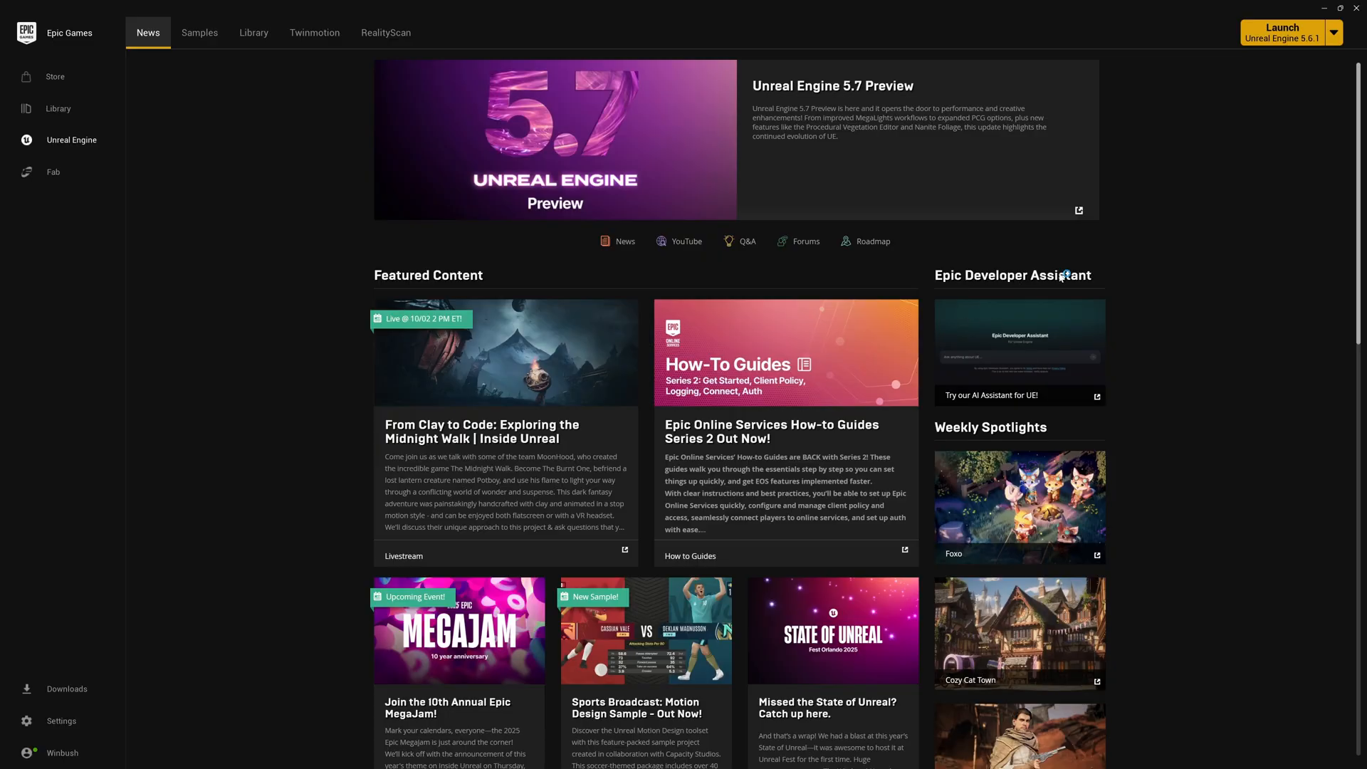
pyautogui.moveTo(1010, 371)
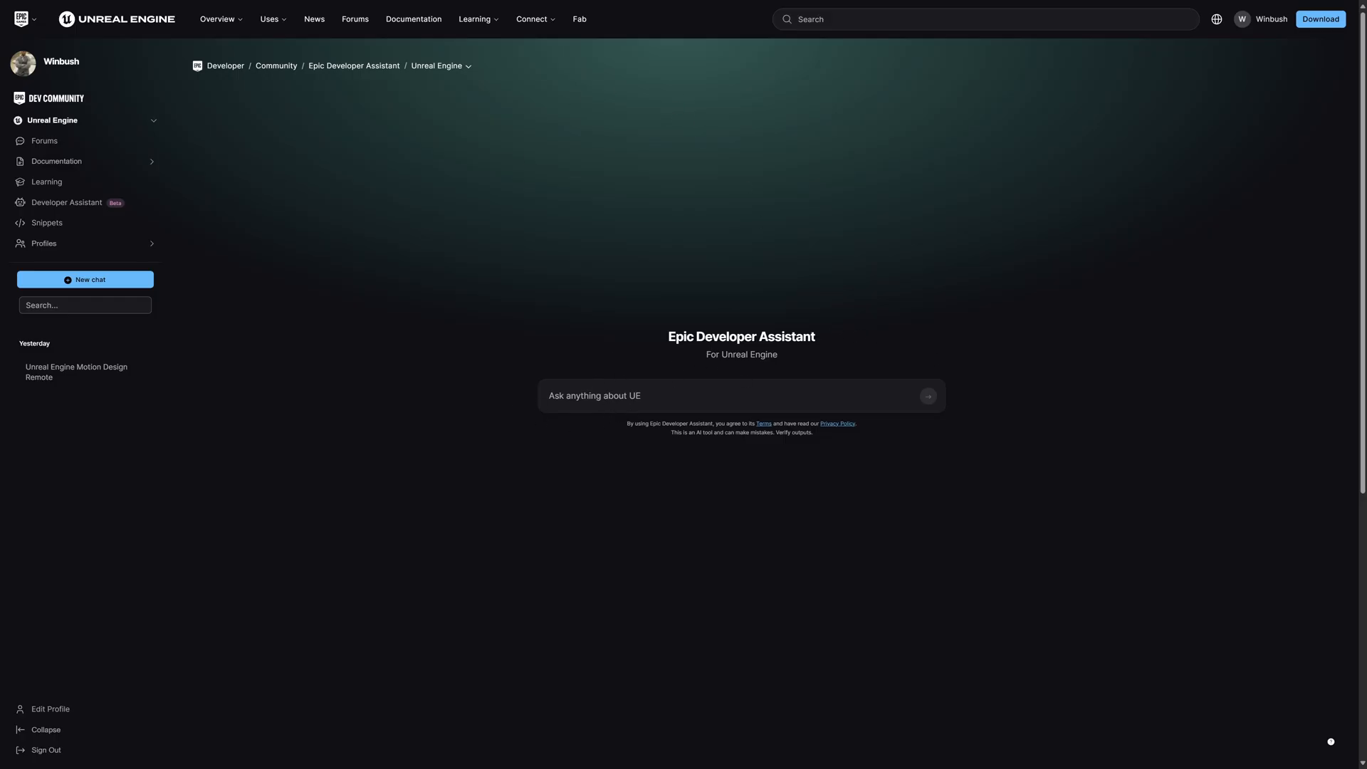
# Ask the assistant 'how can I get started wit…' in the UE question box
pyautogui.write('how canm')
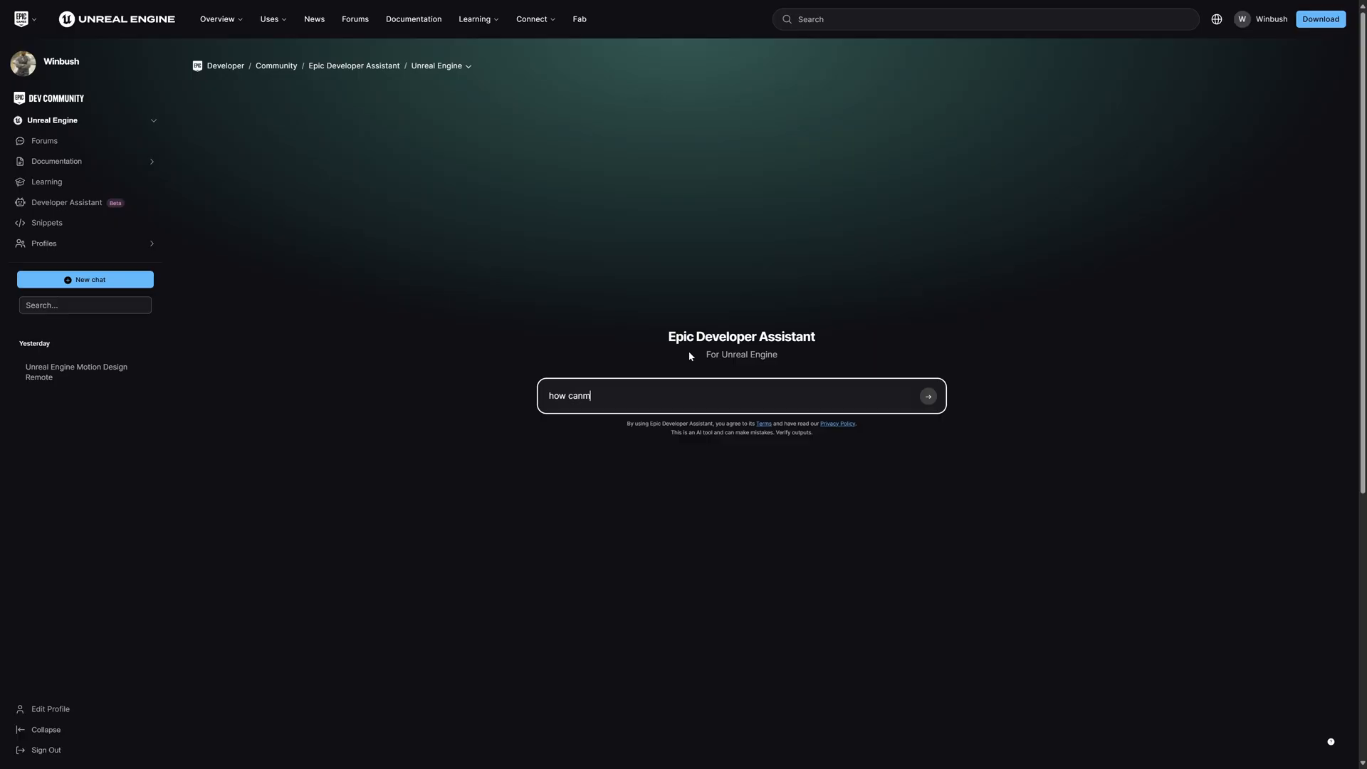
pyautogui.write('I get s')
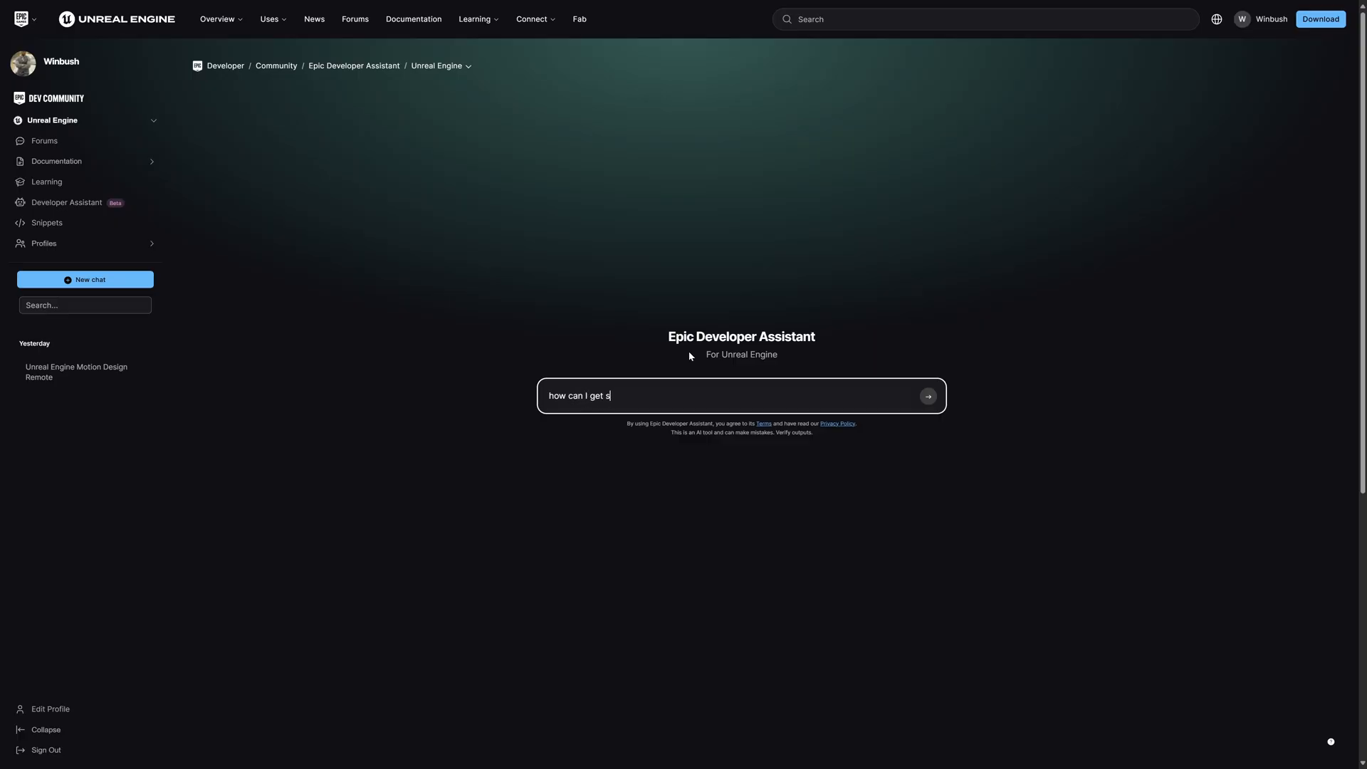
pyautogui.write('tarted wit')
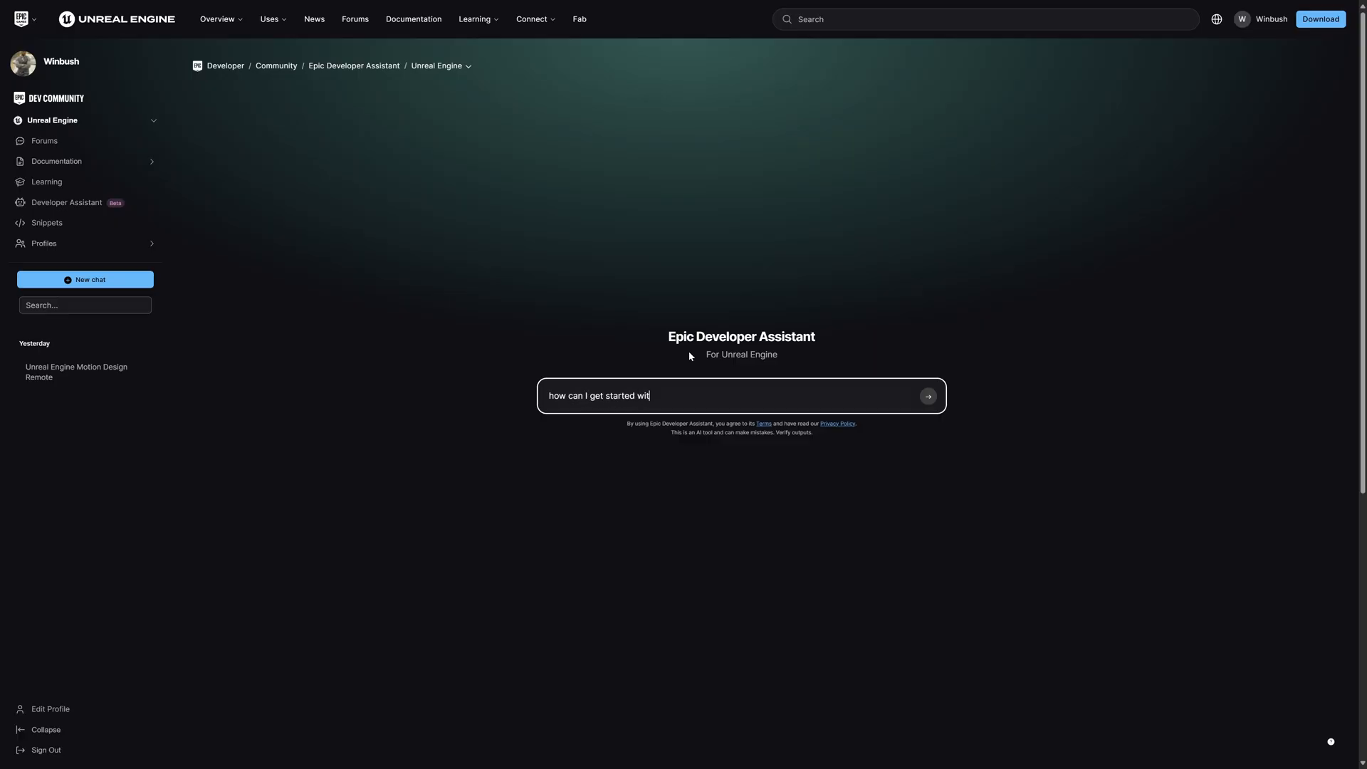
pyautogui.click(928, 396)
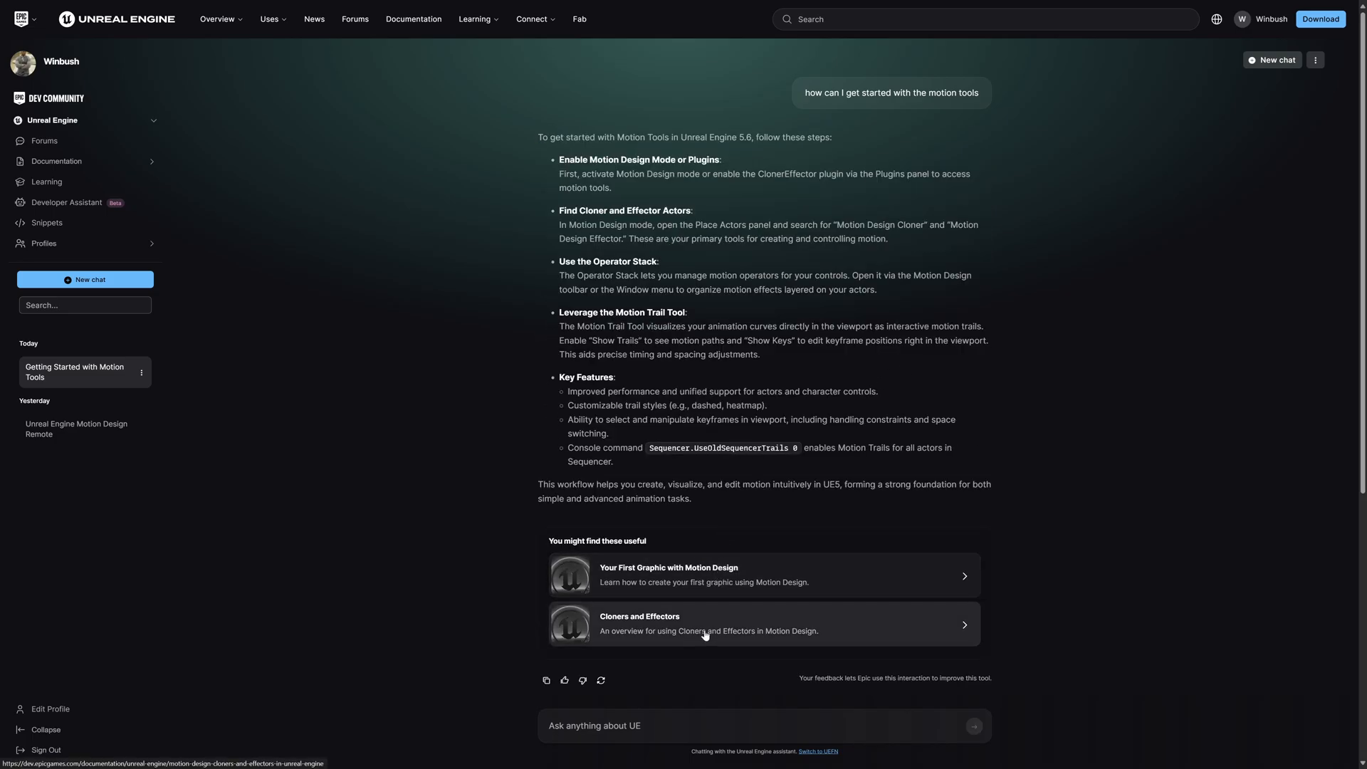
pyautogui.moveTo(672, 598)
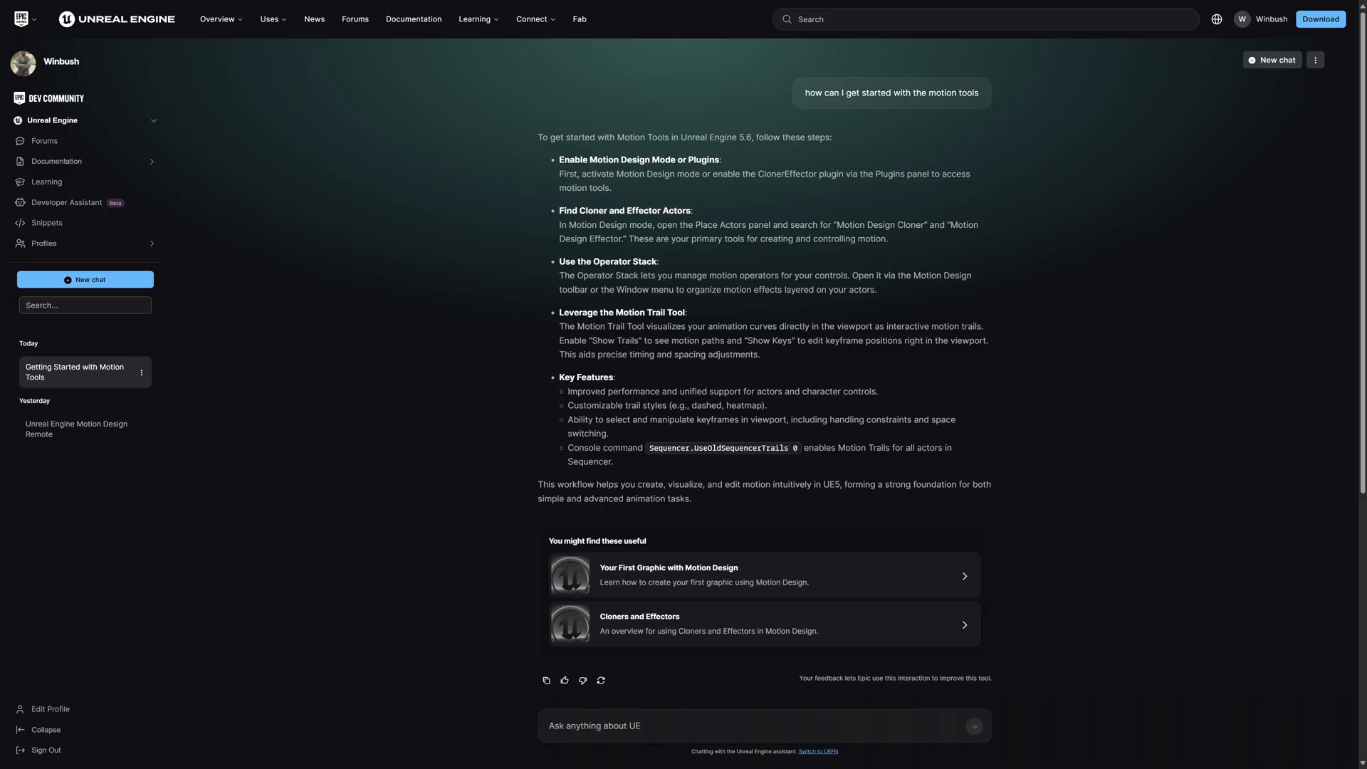
pyautogui.moveTo(678, 405)
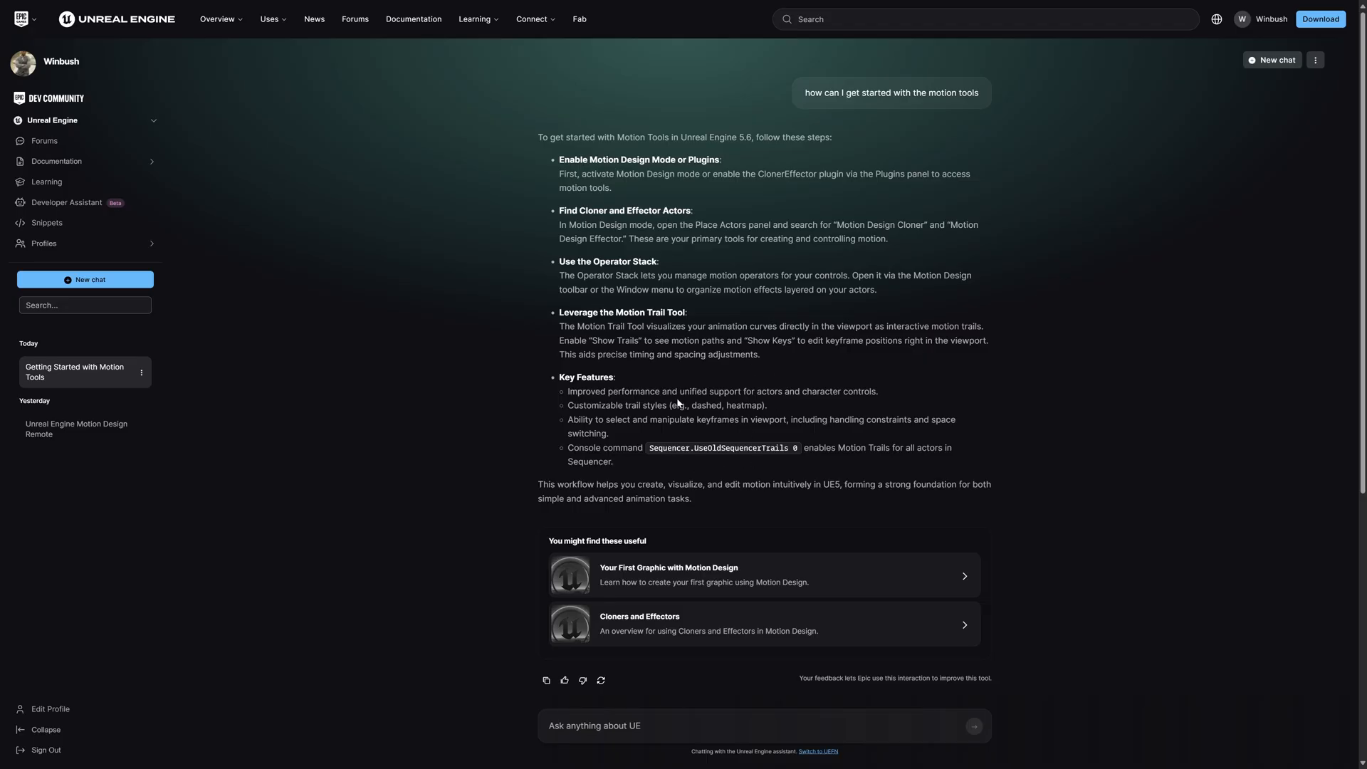
pyautogui.moveTo(792, 5)
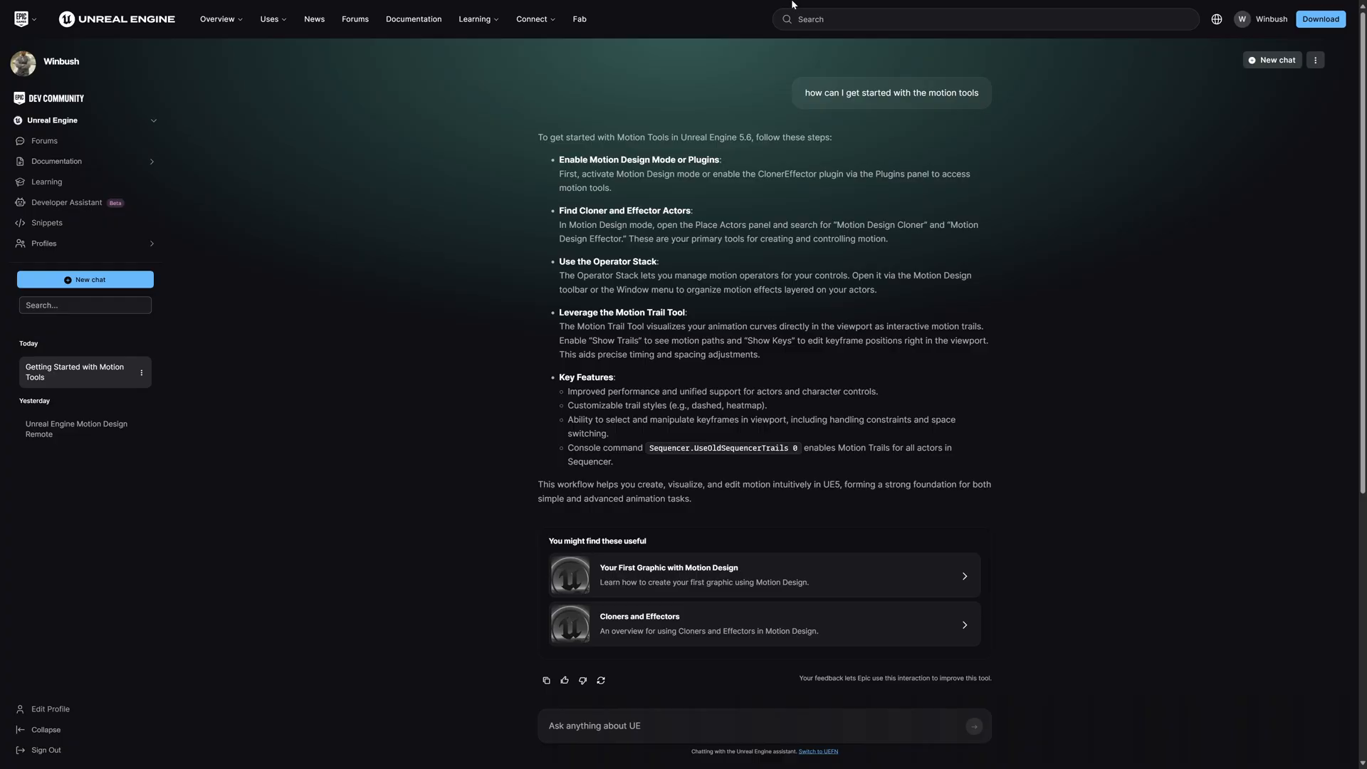